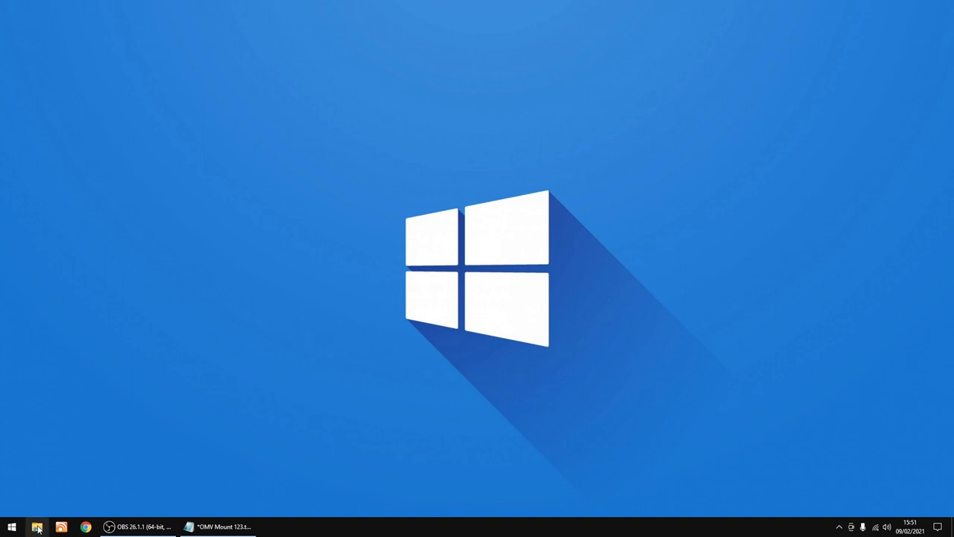
Open File Explorer's Network view and open the RASPBERRYPI computer to show its tv share.
left_click(37, 526)
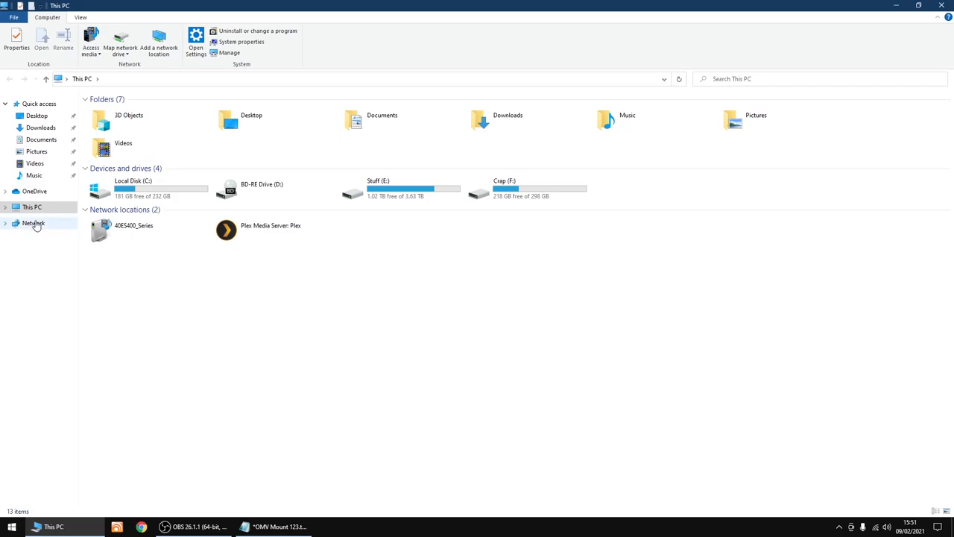
mouse_move(36, 226)
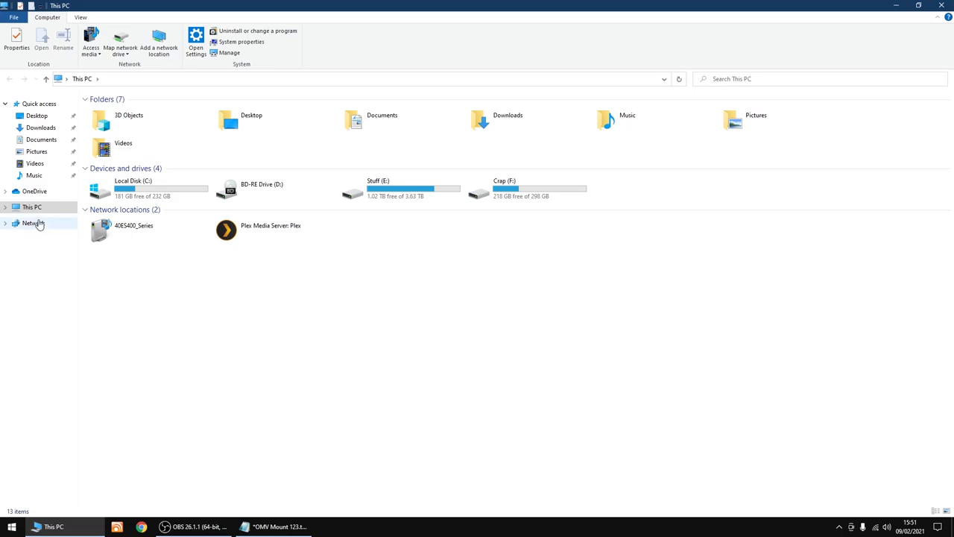
left_click(34, 223)
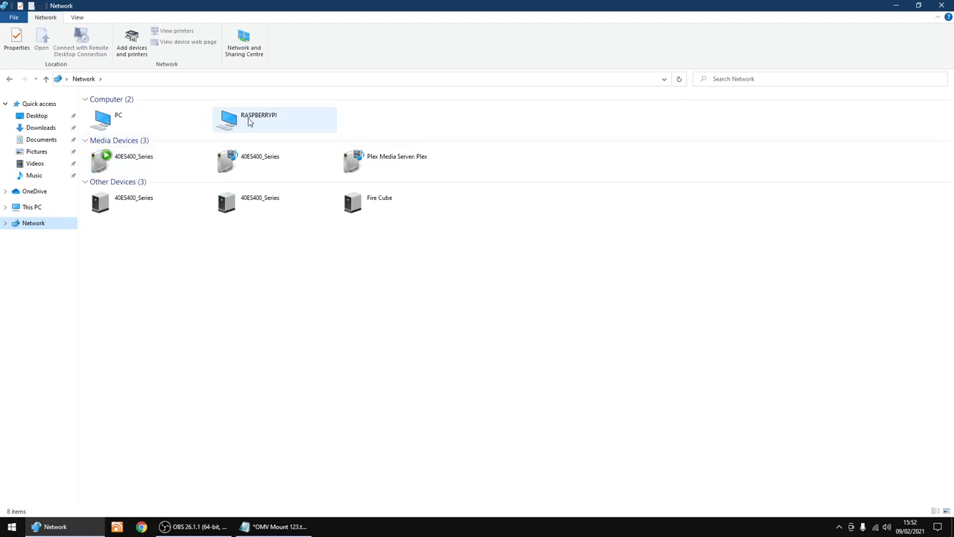
mouse_move(246, 123)
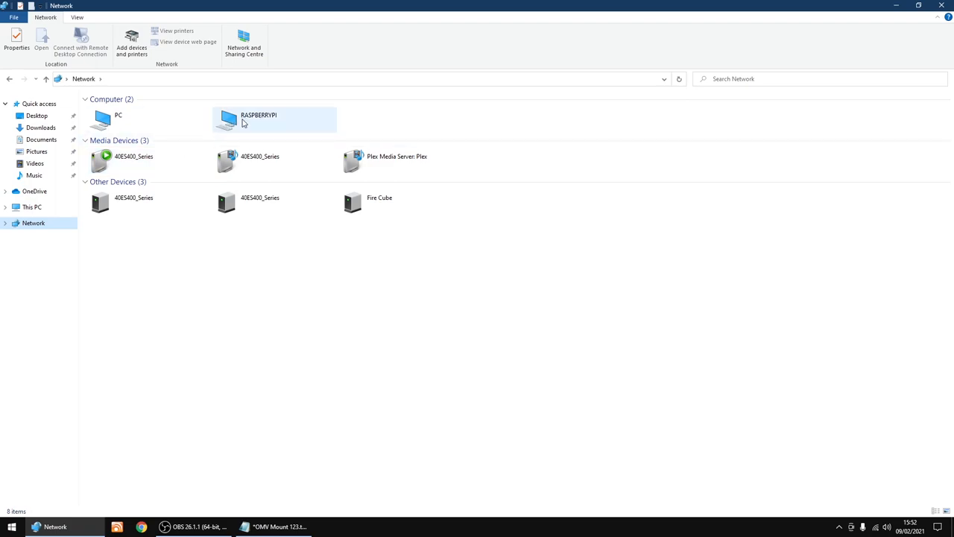
left_click(259, 119)
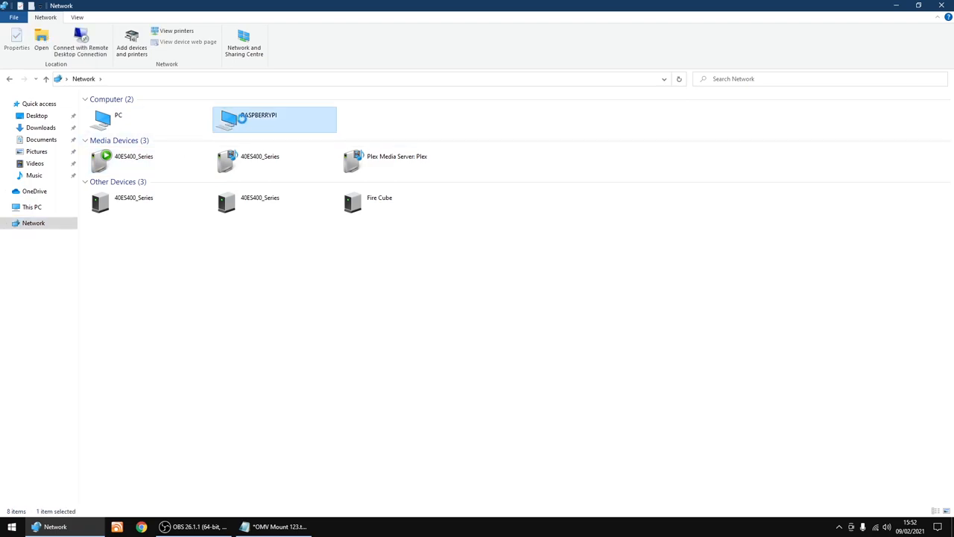
double_click(274, 119)
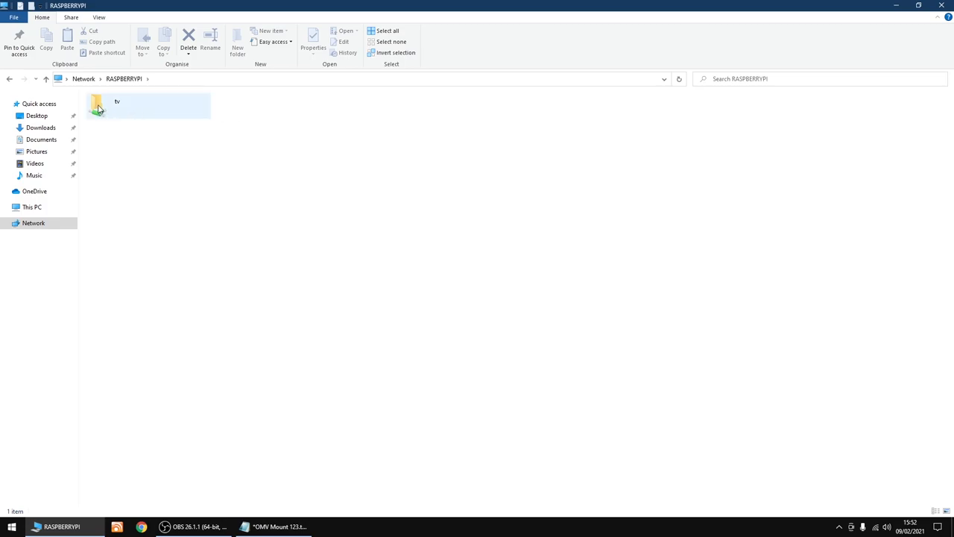
Inside the tv share, create a new folder named 'Recordings'.
double_click(97, 104)
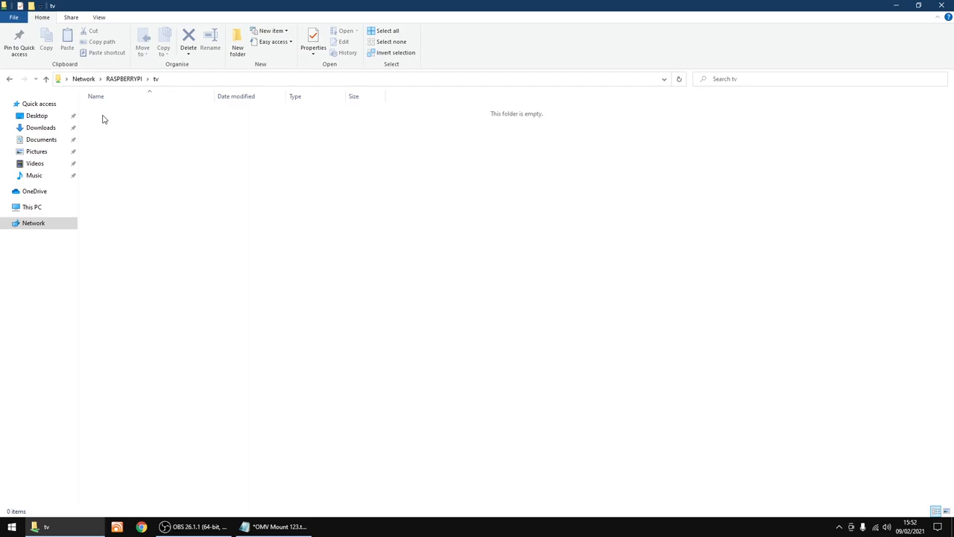
right_click(104, 120)
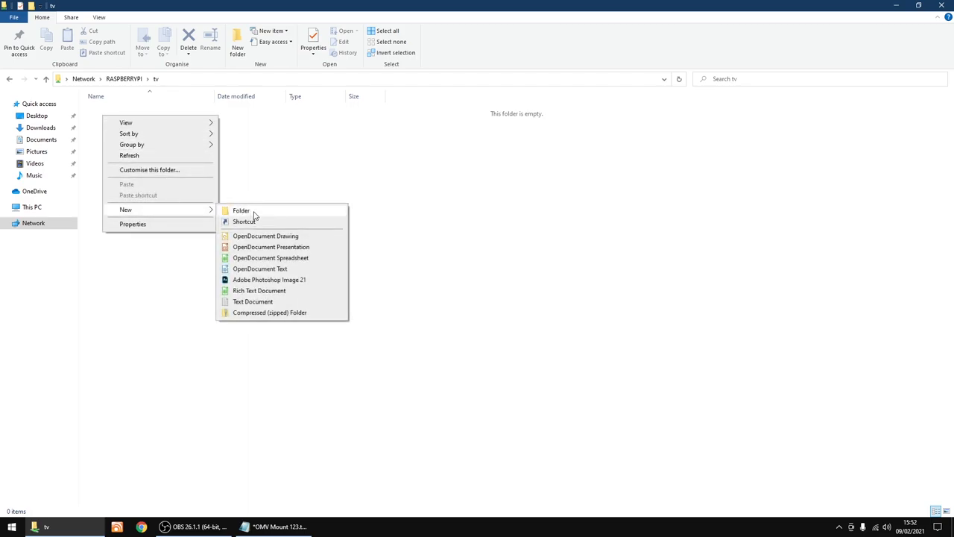
left_click(240, 210)
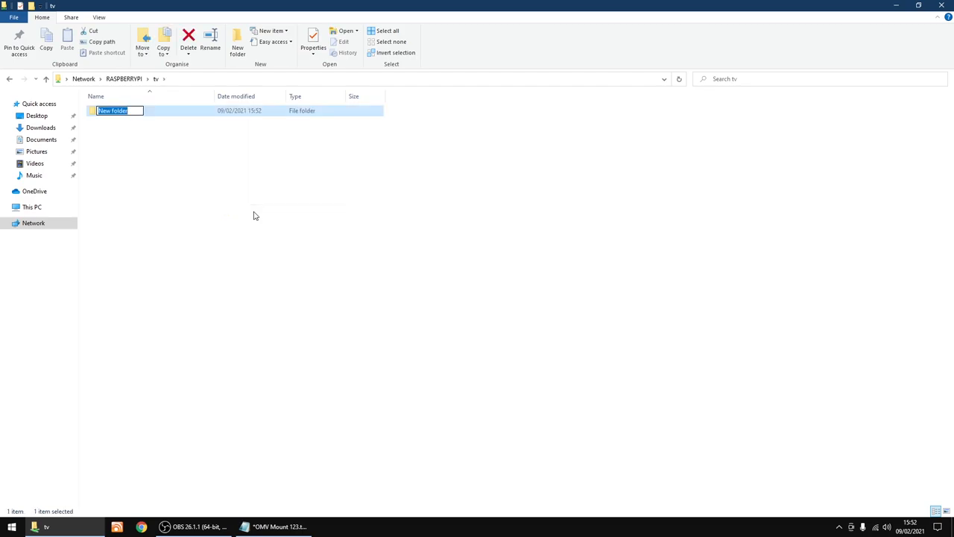
type("Recordings")
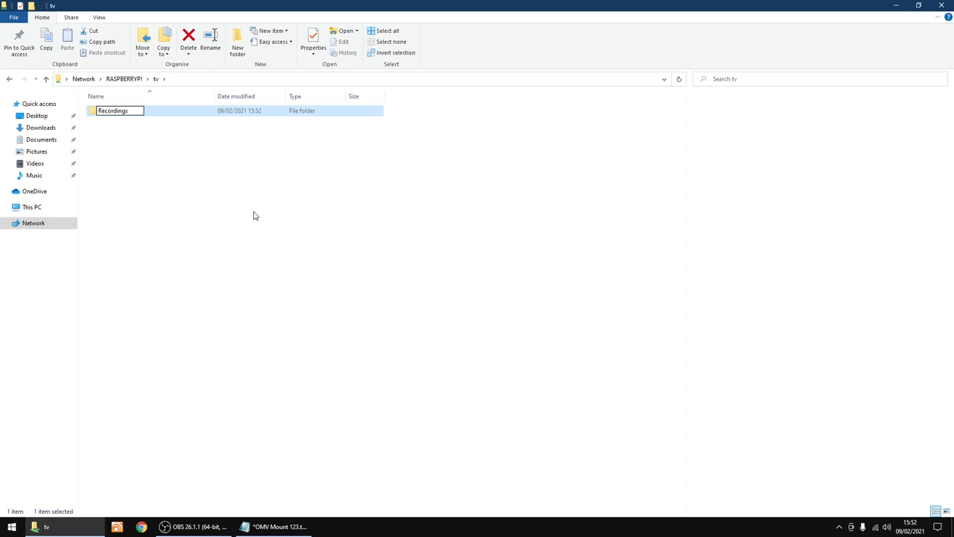
left_click(256, 216)
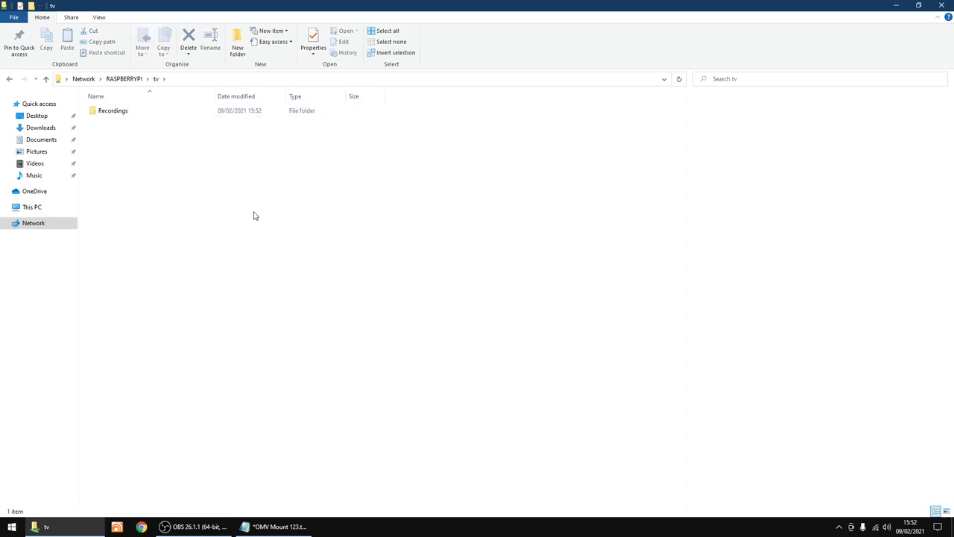
mouse_move(356, 194)
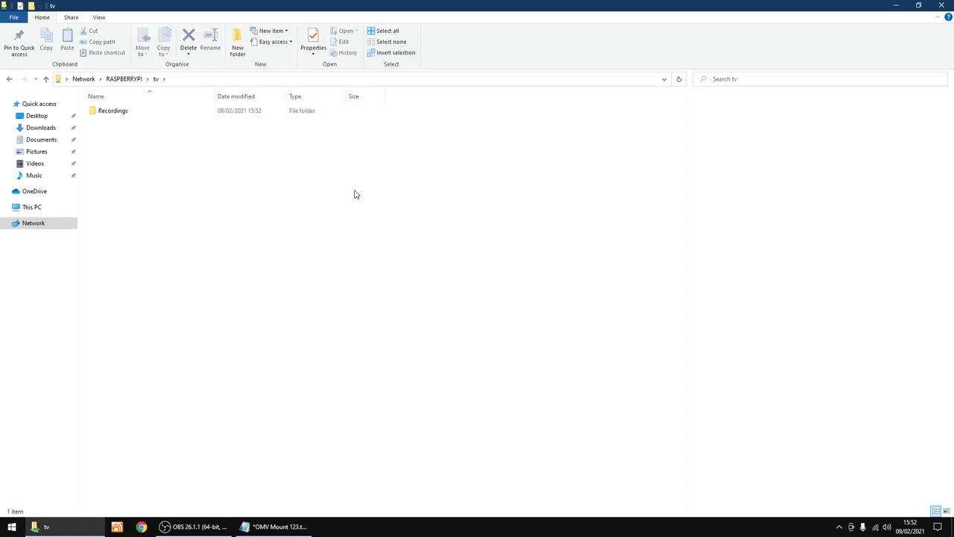
mouse_move(897, 8)
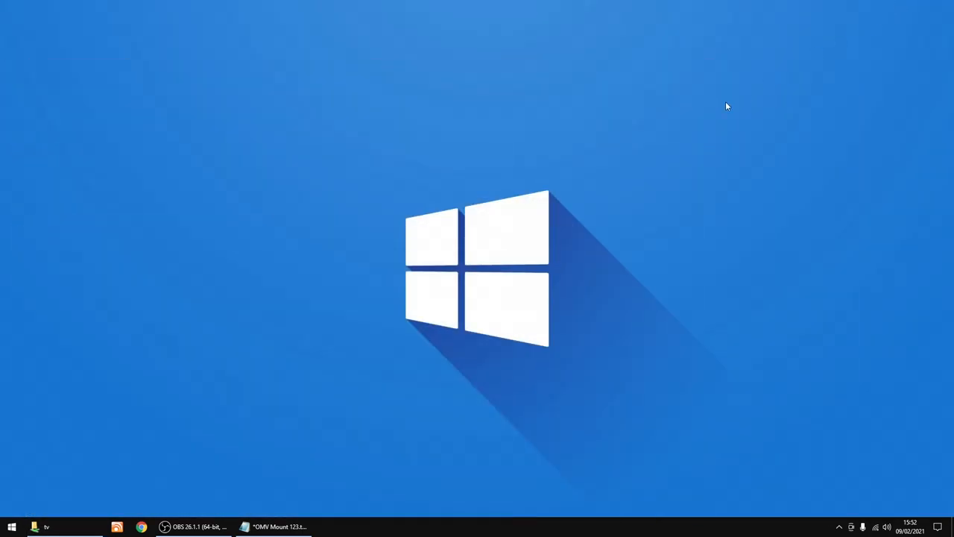
mouse_move(462, 270)
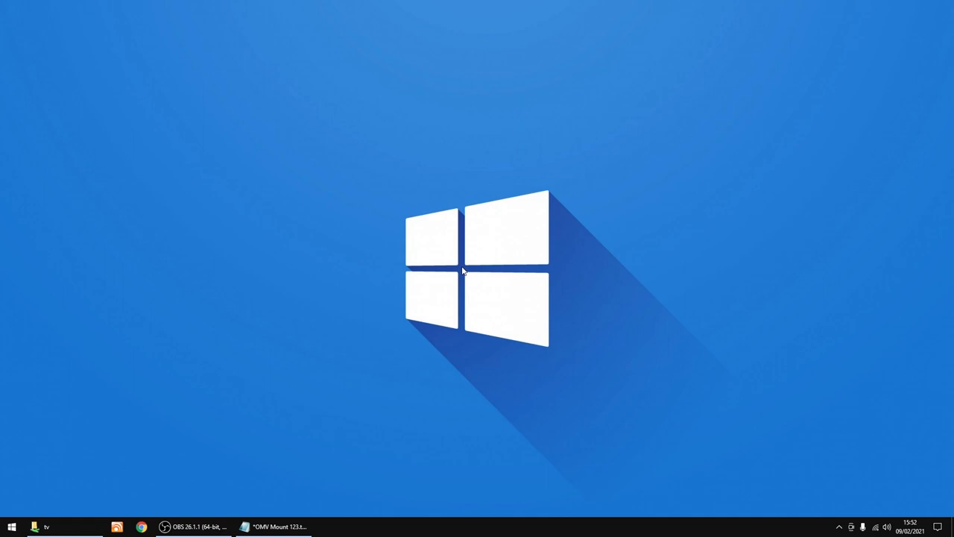
mouse_move(211, 426)
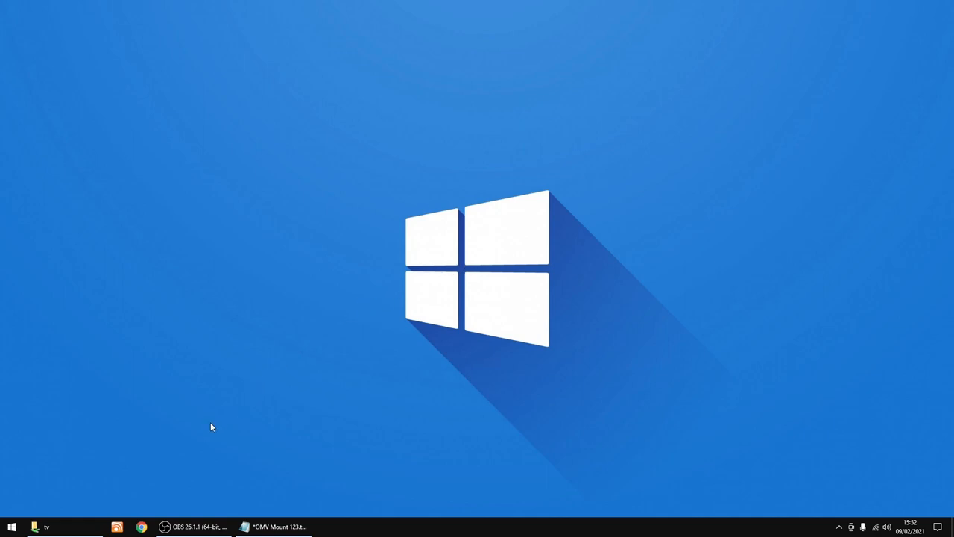
Launch Google Chrome from the taskbar.
left_click(141, 526)
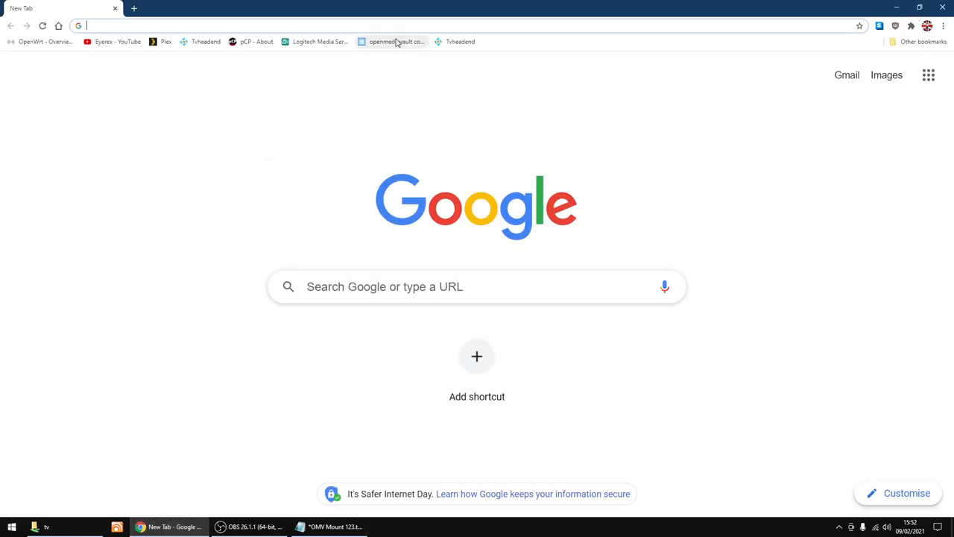
mouse_move(395, 41)
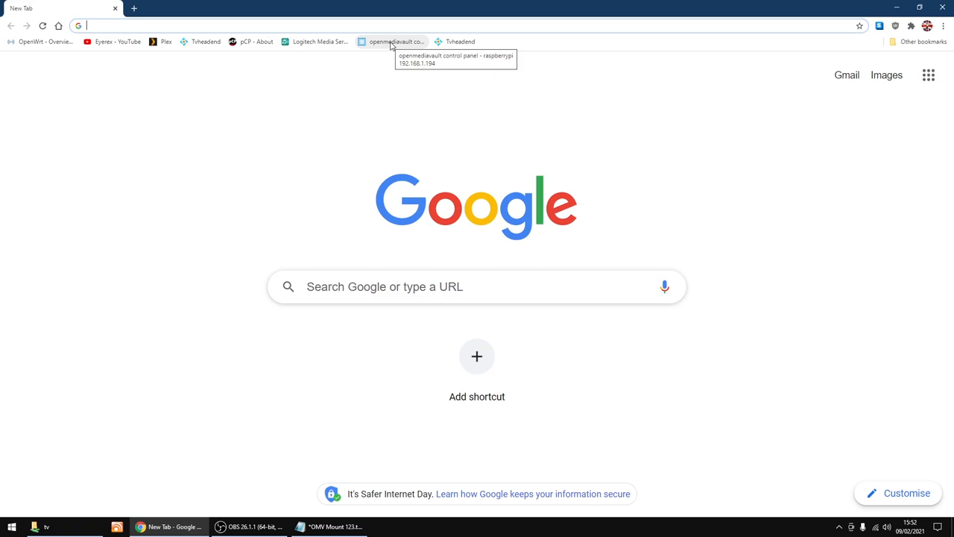
Load the openmediavault bookmark and log in with the admin credentials.
left_click(396, 41)
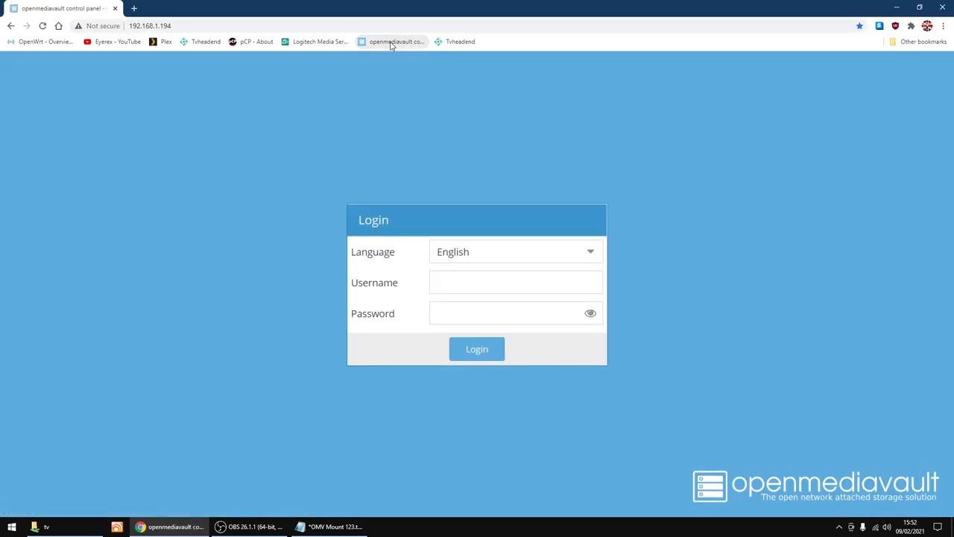
left_click(516, 282)
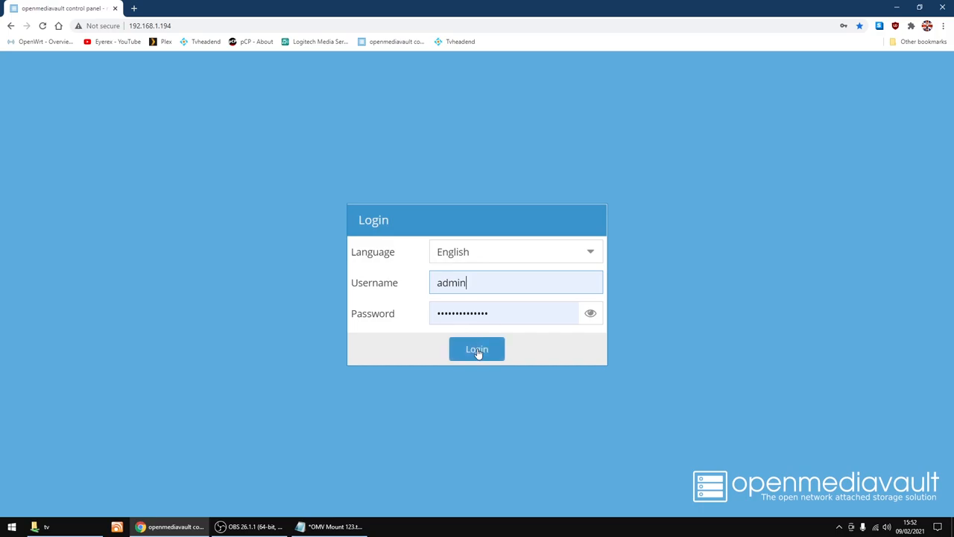
left_click(477, 349)
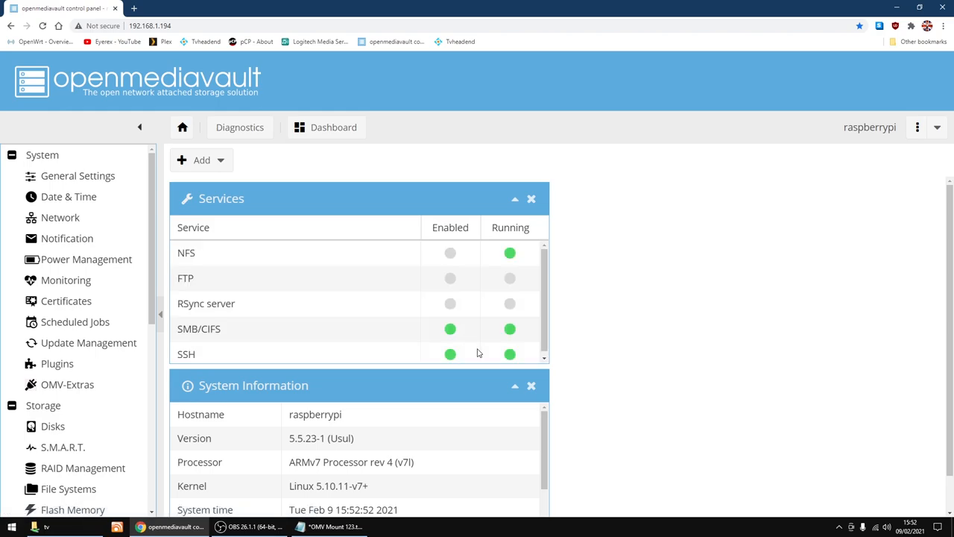
mouse_move(66, 279)
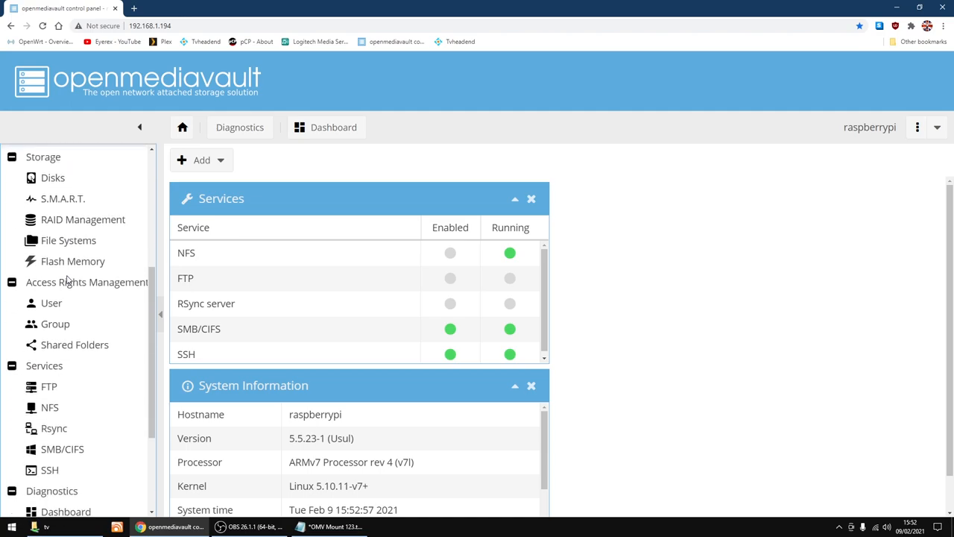
Go to Access Rights Management > Shared Folders to list the TV share.
scroll("down", 3)
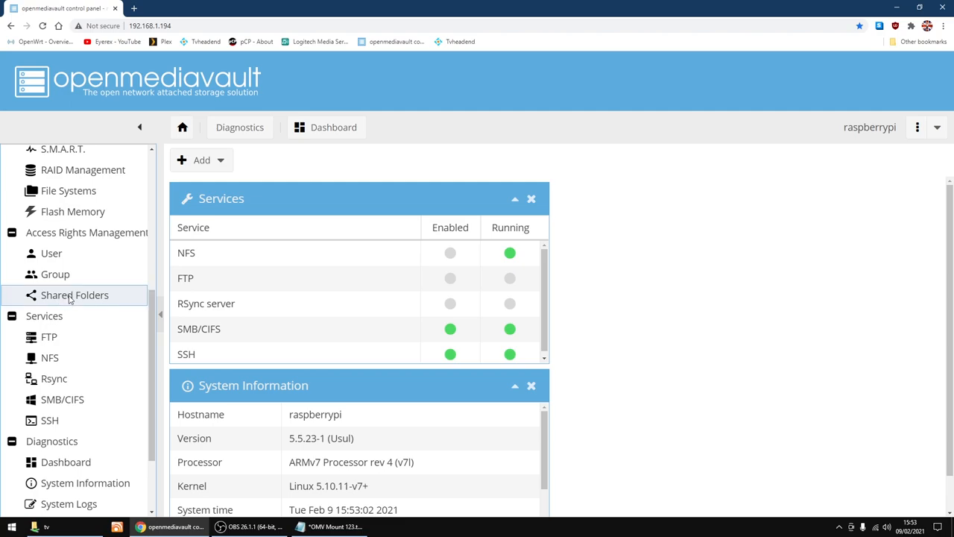
left_click(74, 294)
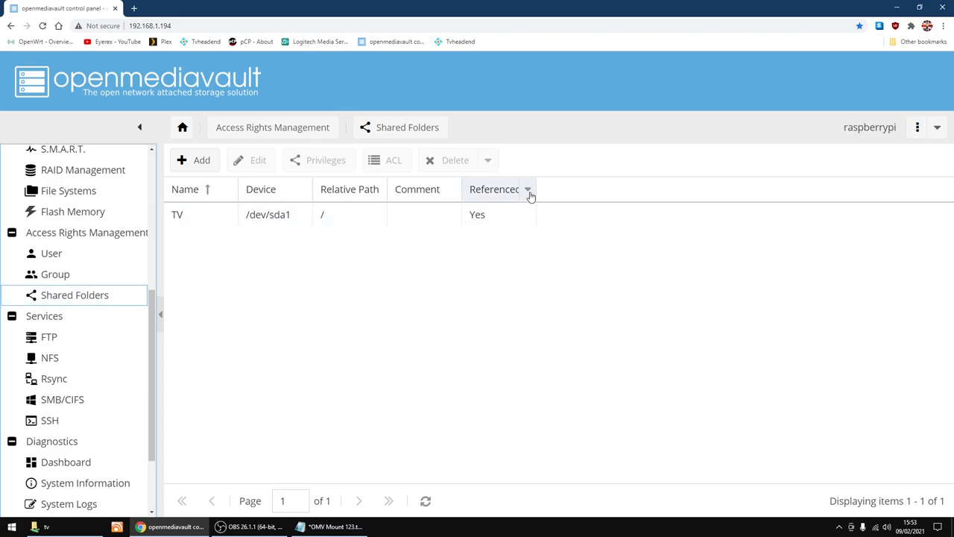
mouse_move(529, 196)
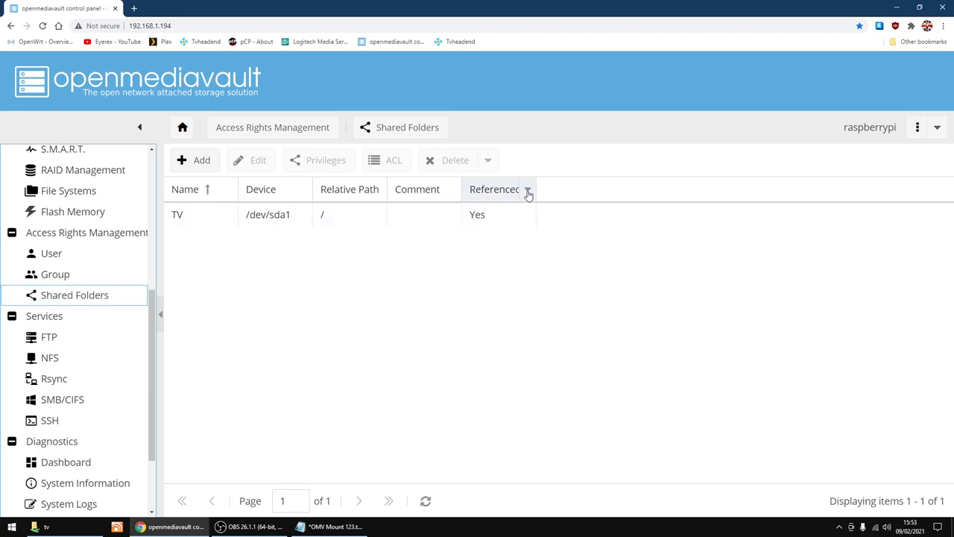
Add the Absolute Path column to the shared folders table.
left_click(527, 188)
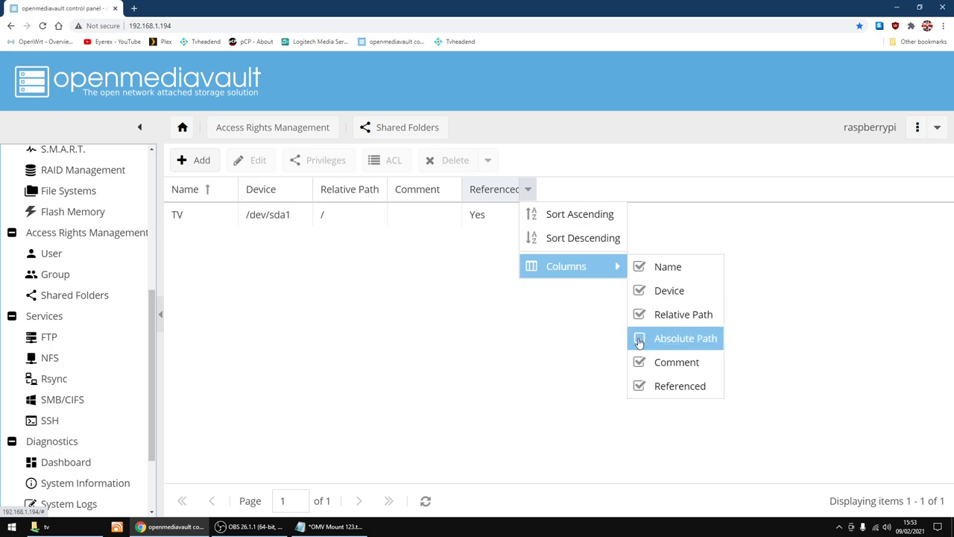
left_click(639, 338)
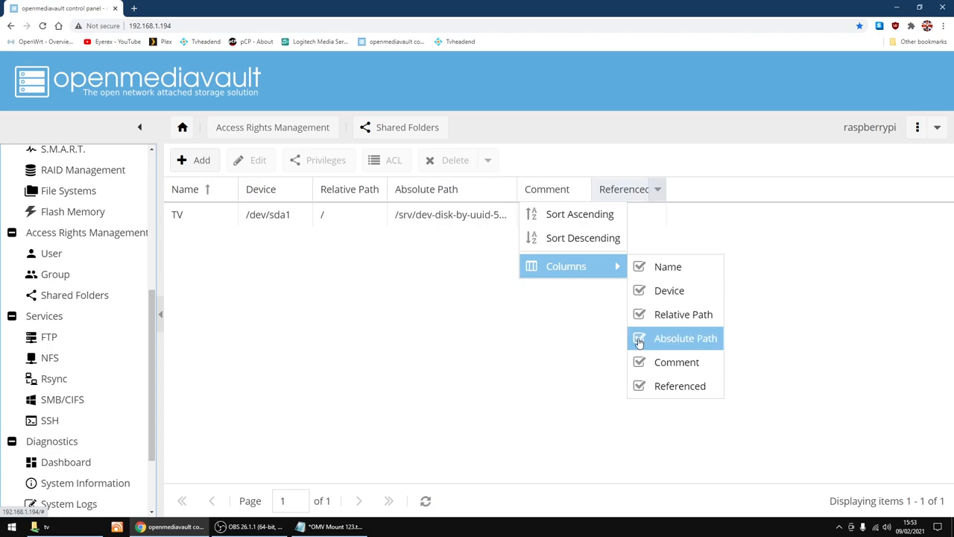
left_click(639, 338)
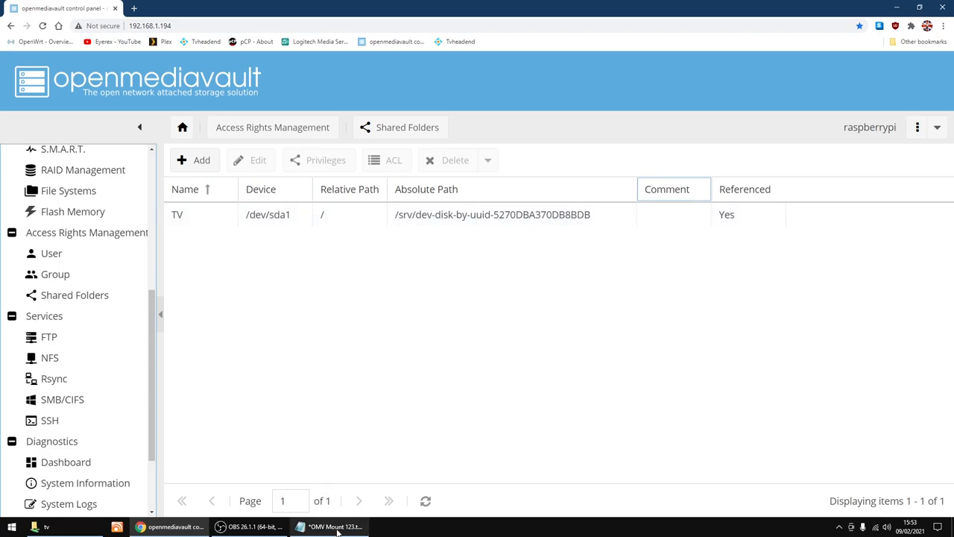
In Notepad, append '/Recordings' to the /srv/dev-disk-by-uuid-5270DBA370DB8BDB path.
left_click(329, 527)
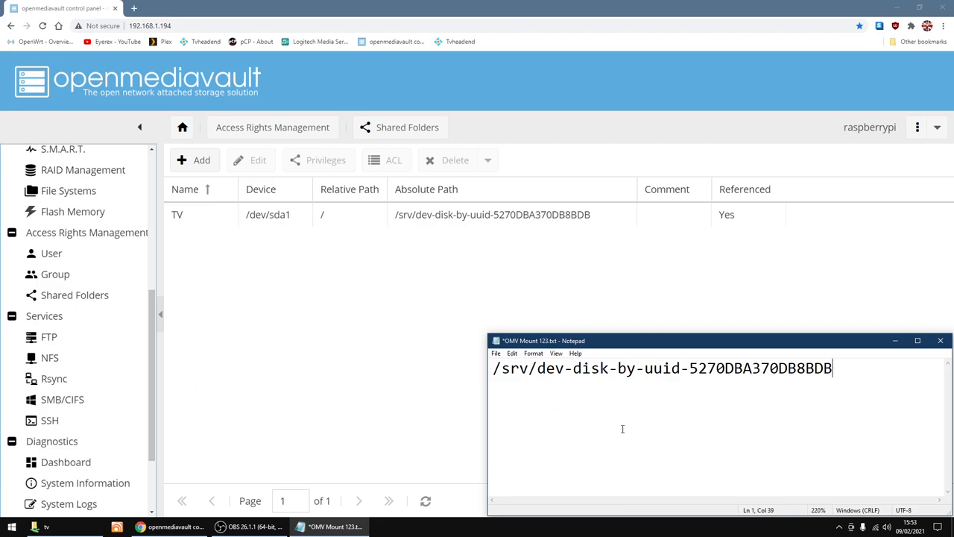
mouse_move(624, 431)
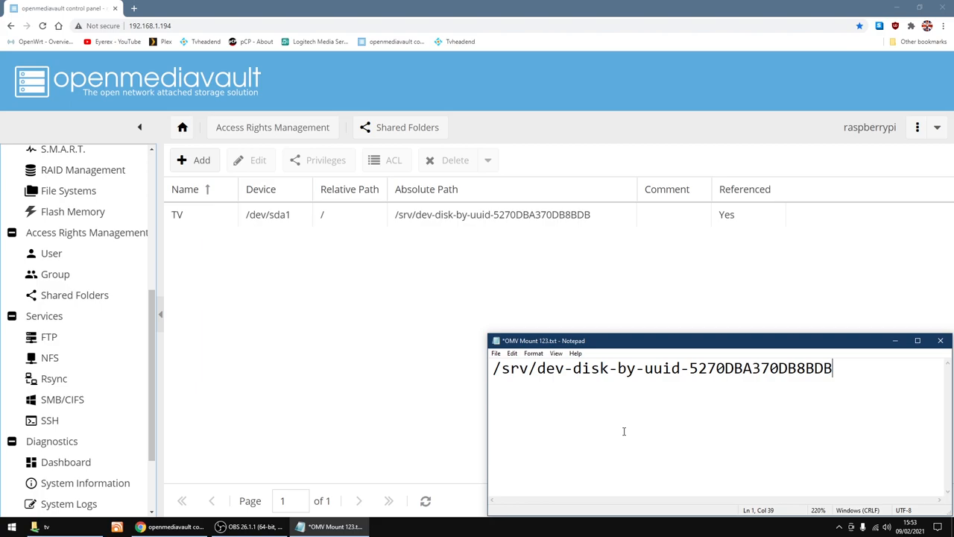
type("/")
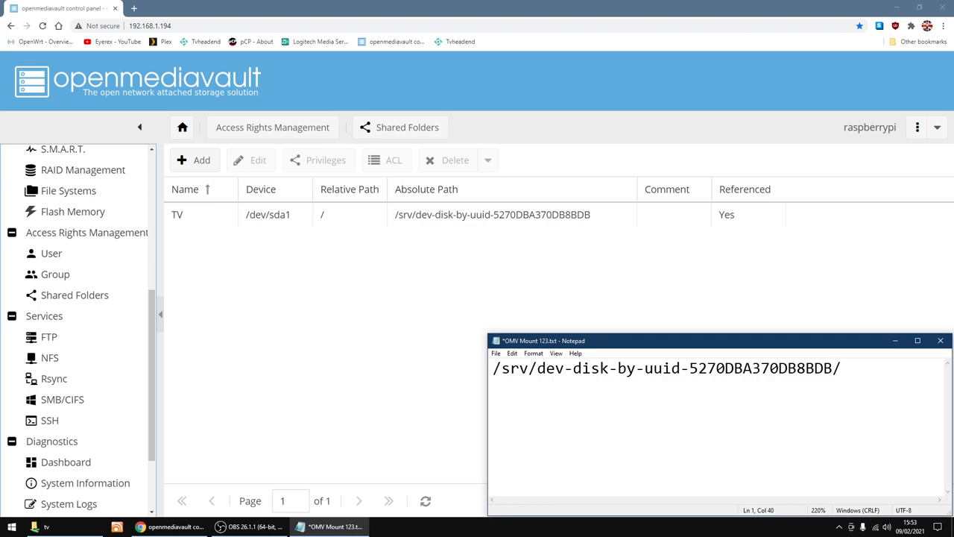
type("R")
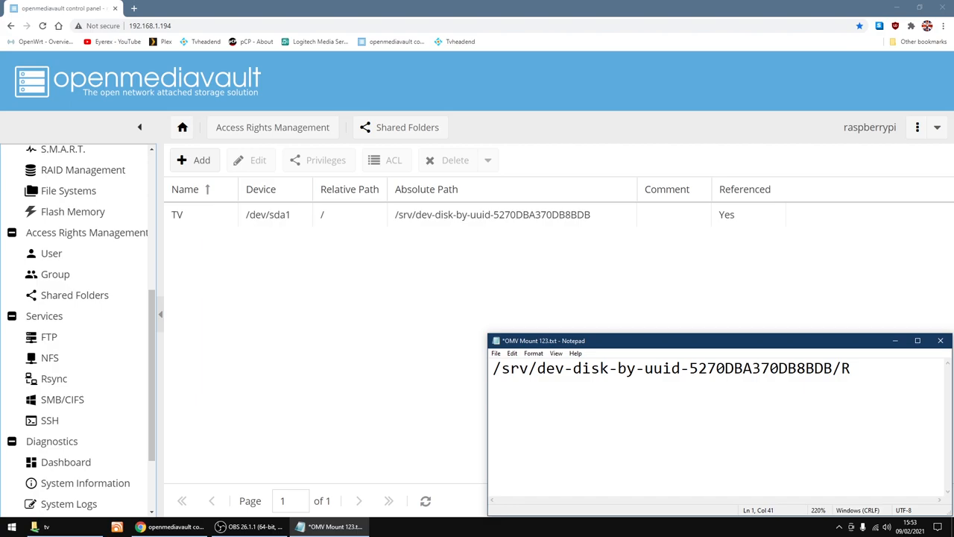
type("ecordin")
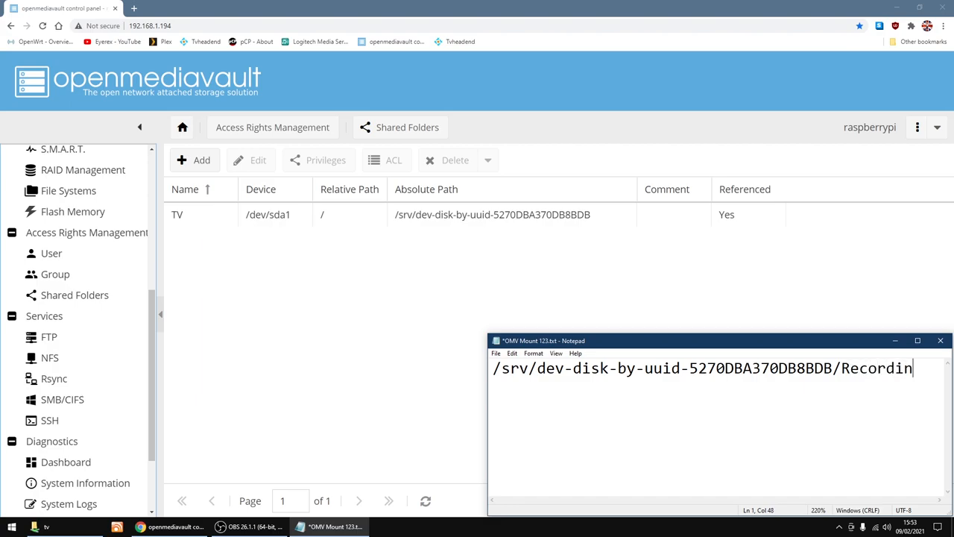
type("gs")
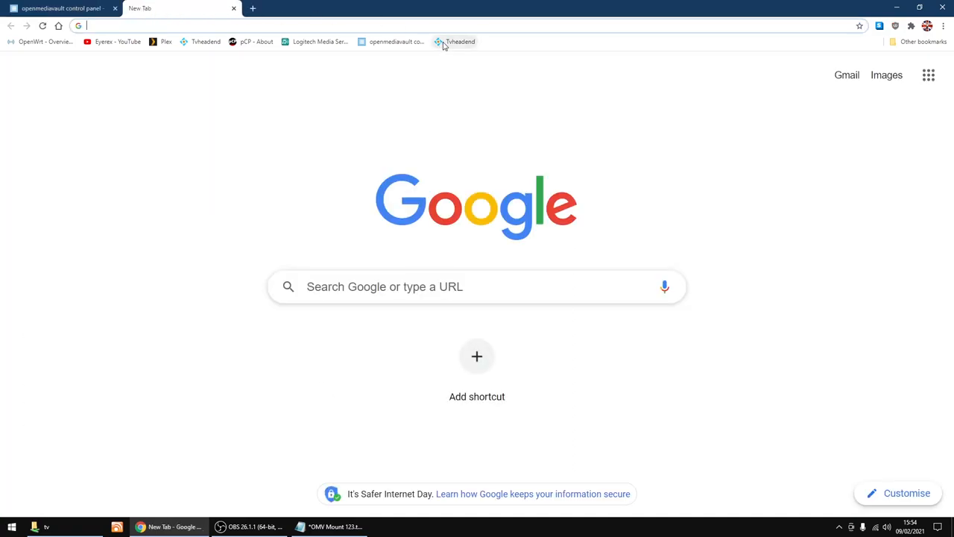
Load the Tvheadend bookmark and go to its Configuration tab.
left_click(455, 41)
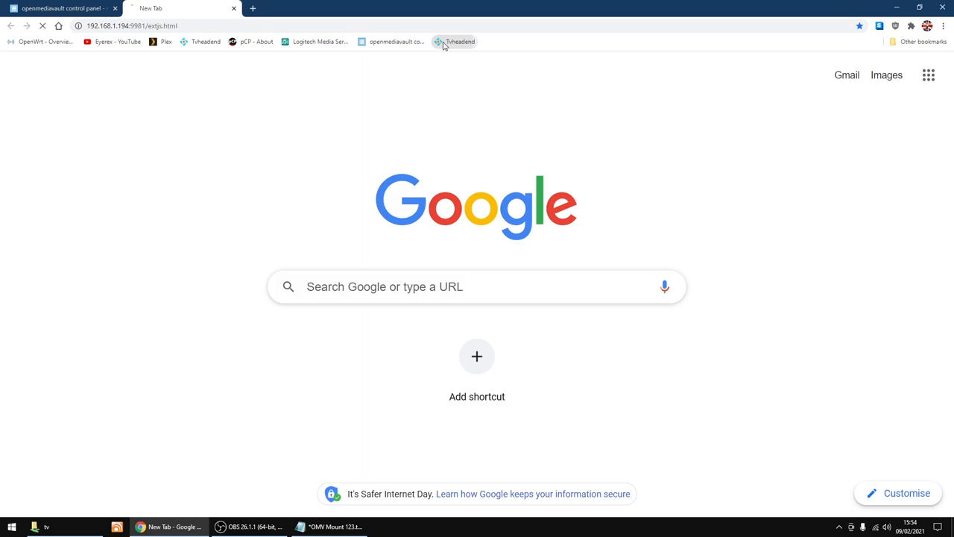
left_click(455, 41)
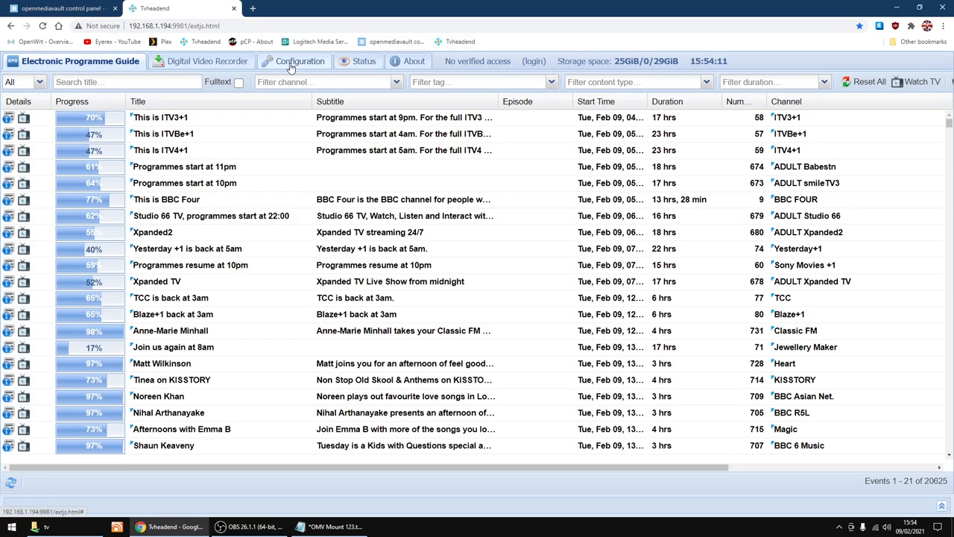
left_click(290, 61)
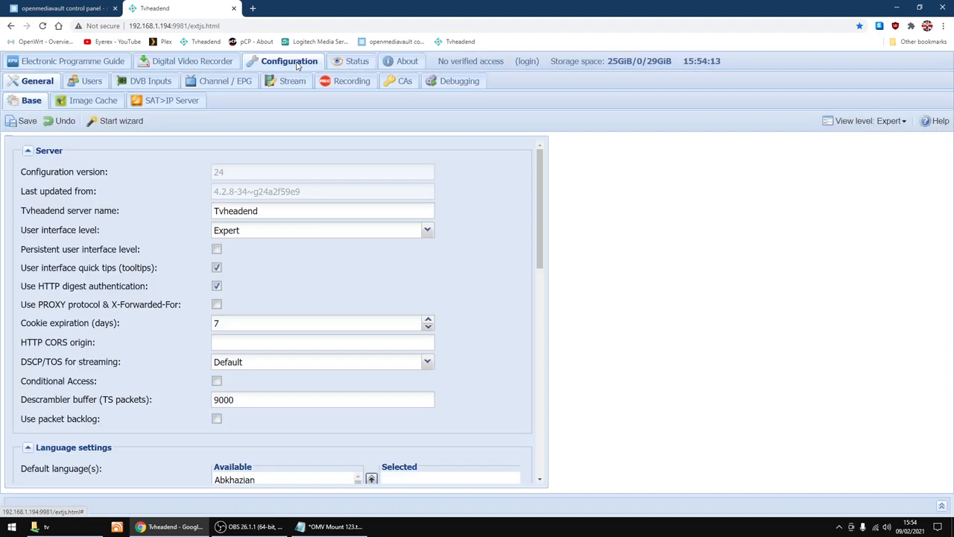
mouse_move(23, 234)
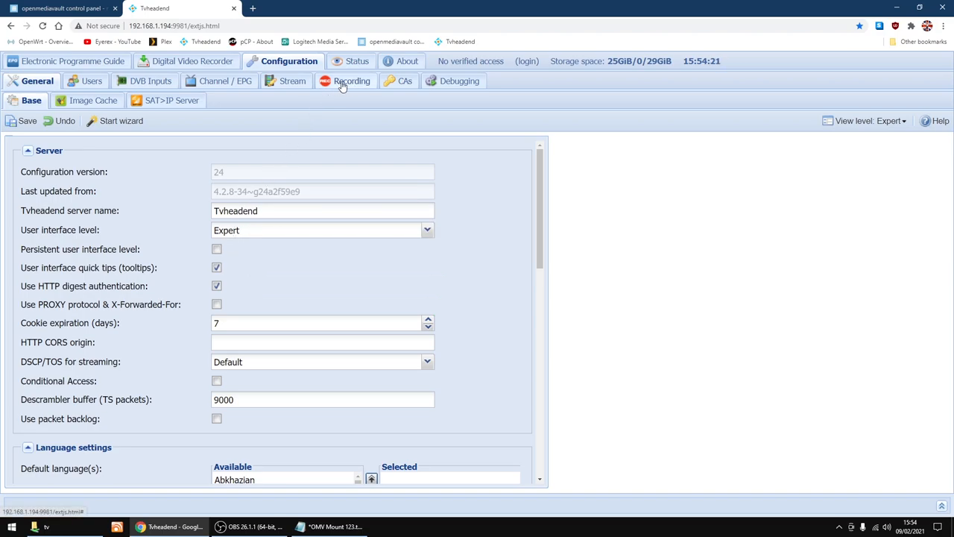
Show the Recording profile's file options with path /home/hts, then bring Notepad forward.
left_click(350, 81)
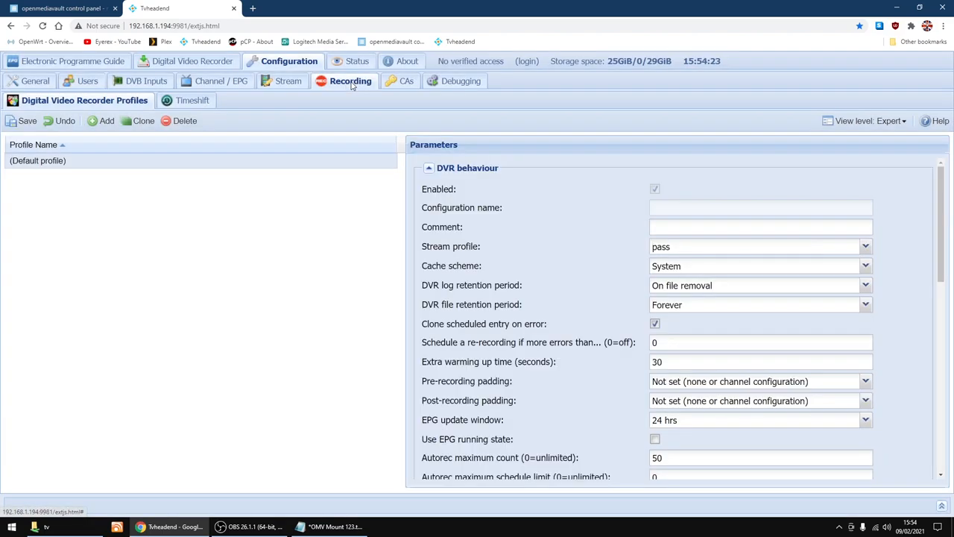
scroll("down", 3)
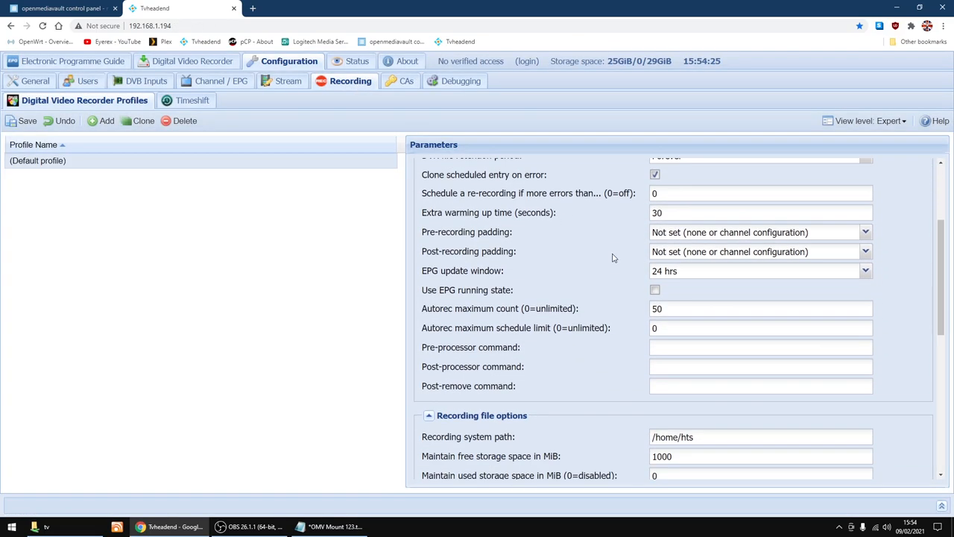
scroll("down", 3)
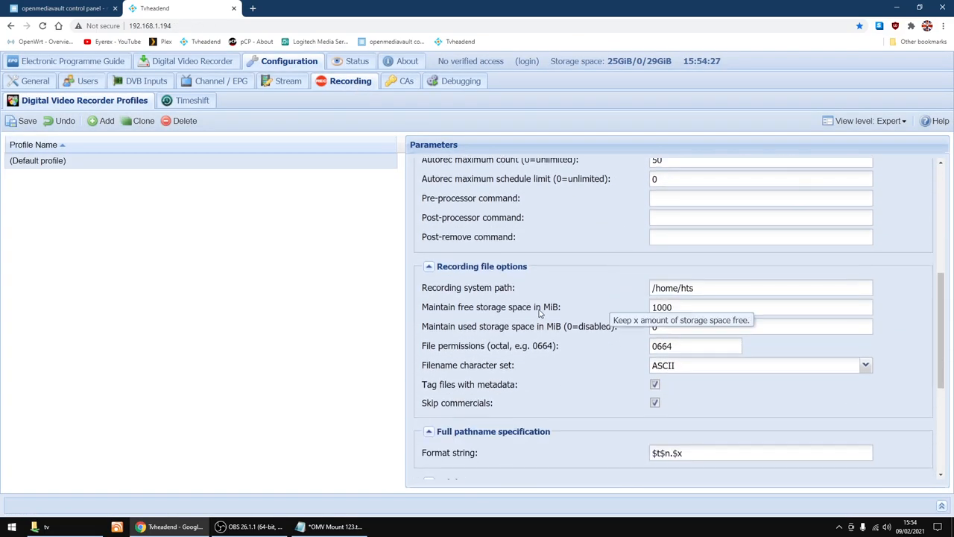
mouse_move(492, 287)
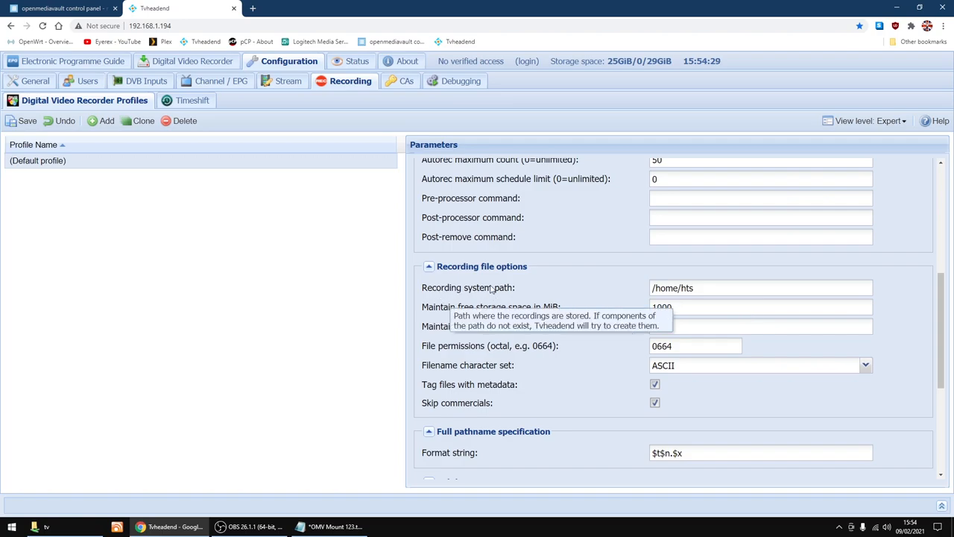
mouse_move(498, 332)
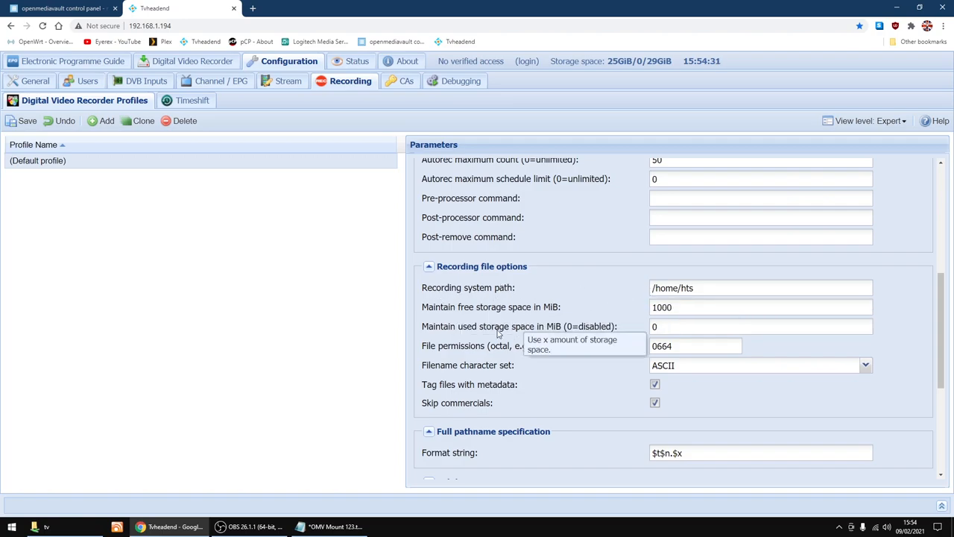
left_click(329, 526)
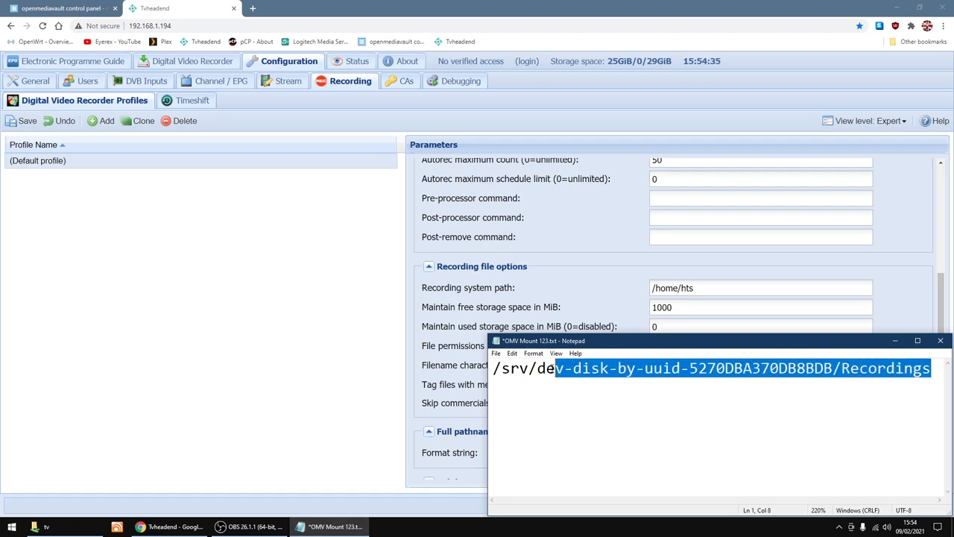
Copy the /srv/dev-disk-by-uuid-5270DBA370DB8BDB/Recordings path from Notepad.
right_click(522, 367)
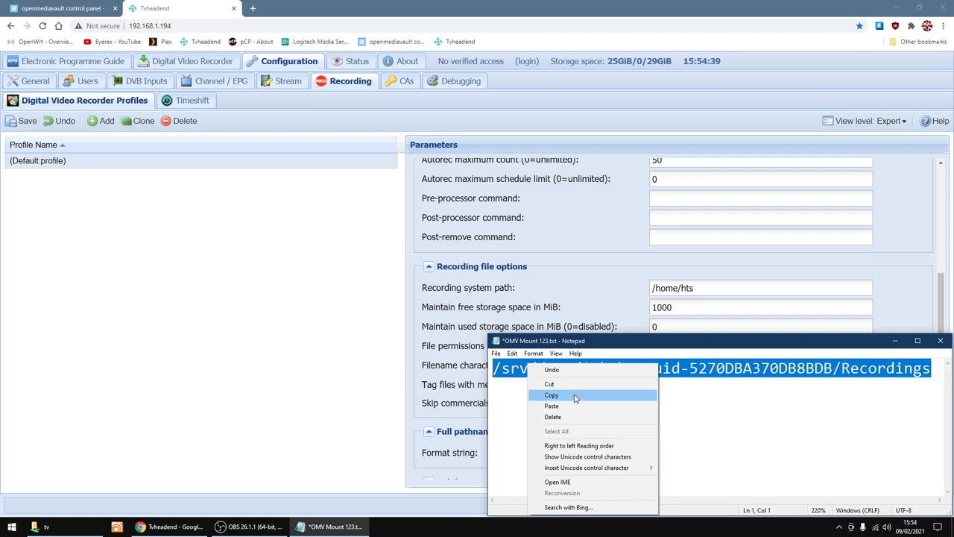
left_click(552, 395)
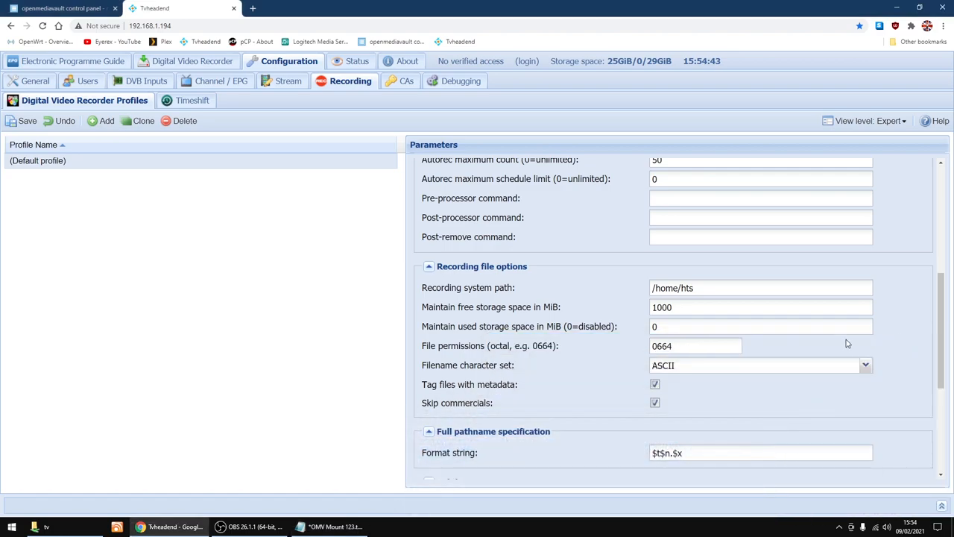
Replace the /home/hts recording system path with the pasted Recordings folder path.
double_click(673, 288)
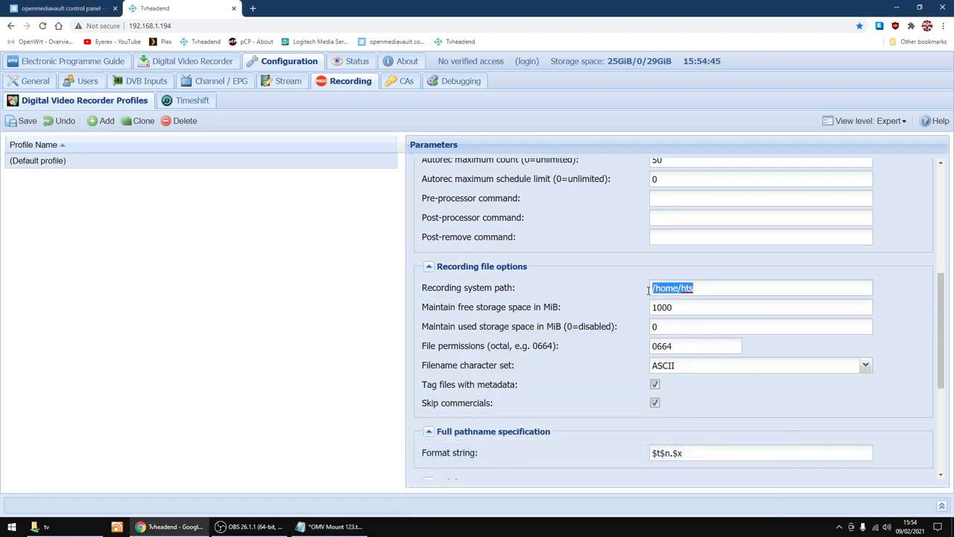
right_click(672, 288)
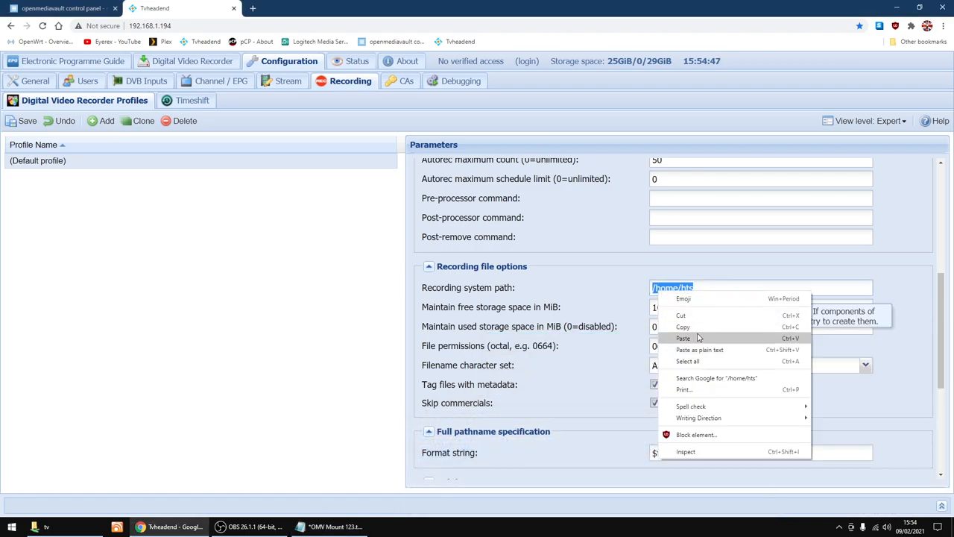
left_click(683, 338)
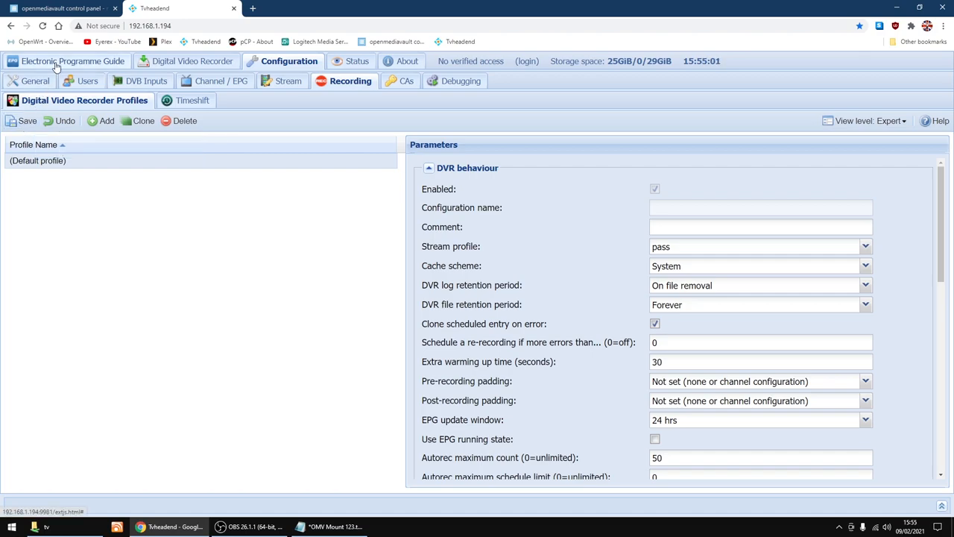
Open the Electronic Programme Guide to find The Farmers' Country Showdown on BBC ONE Lon.
left_click(71, 60)
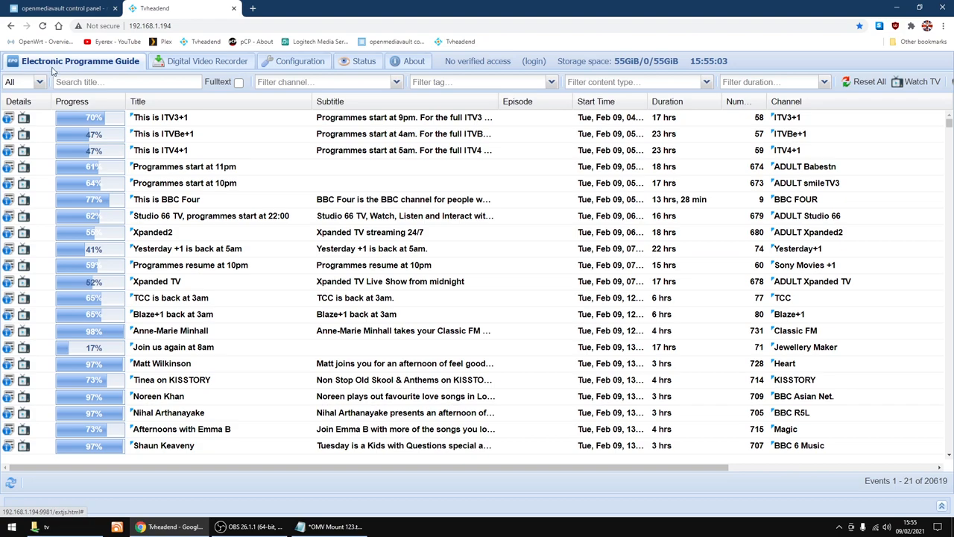
left_click(22, 81)
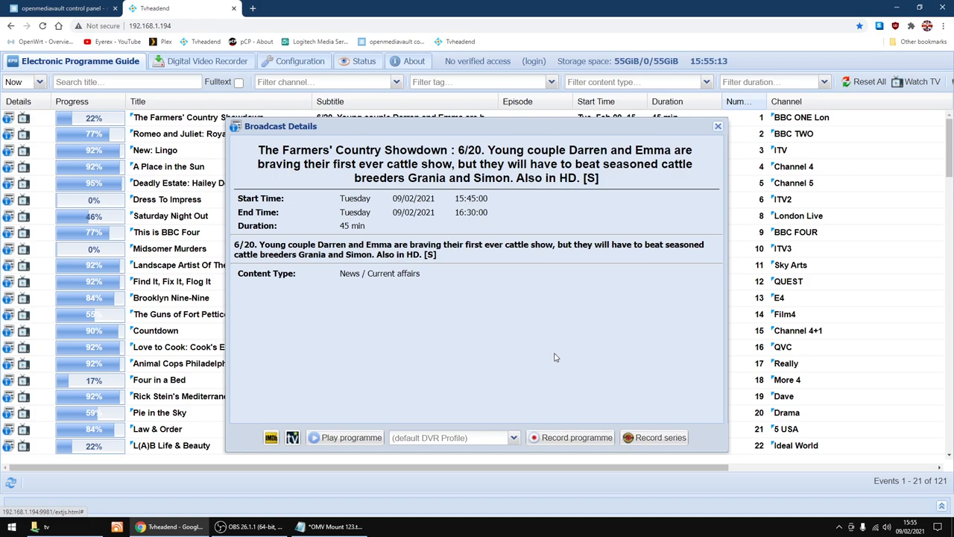
mouse_move(570, 438)
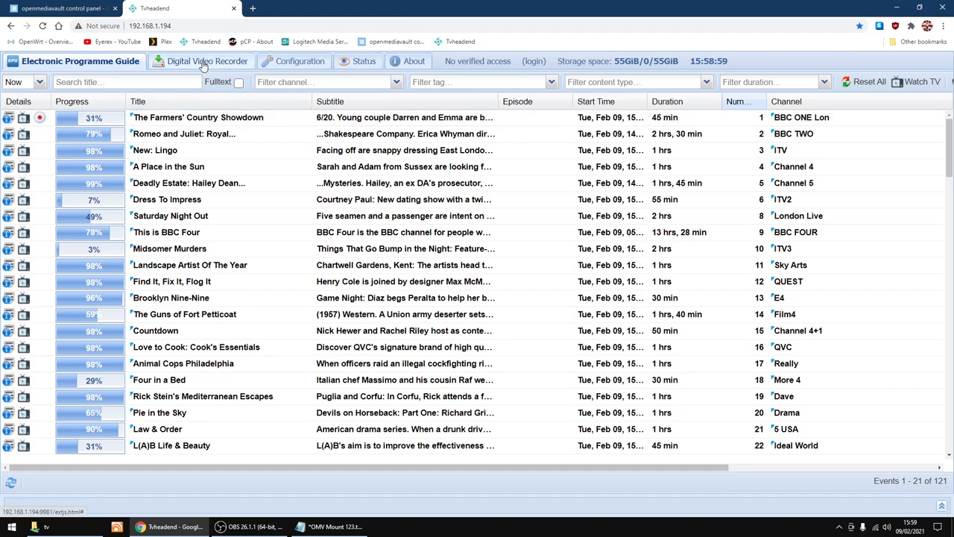
Stop and confirm ending The Farmers' Country Showdown recording in Upcoming / Current Recordings.
left_click(198, 60)
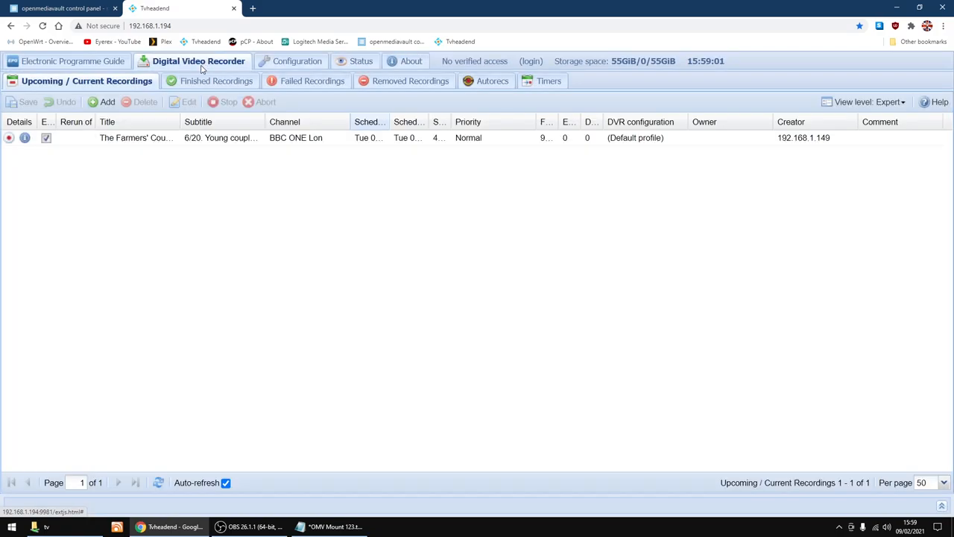
left_click(136, 138)
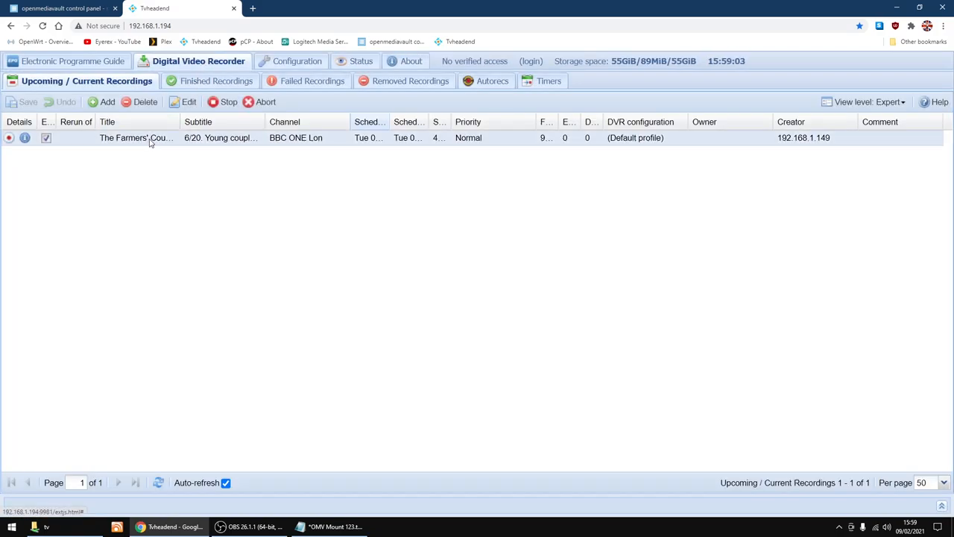
mouse_move(229, 102)
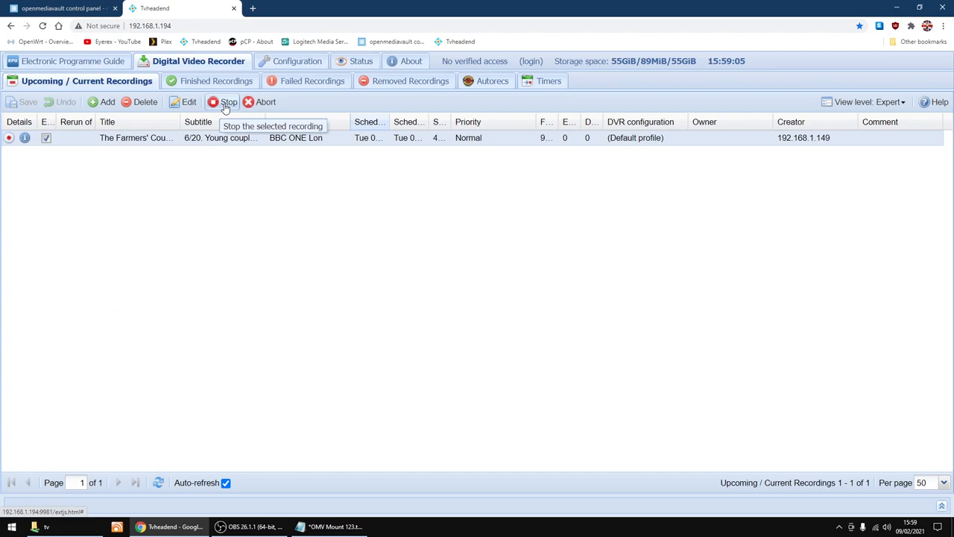
left_click(223, 102)
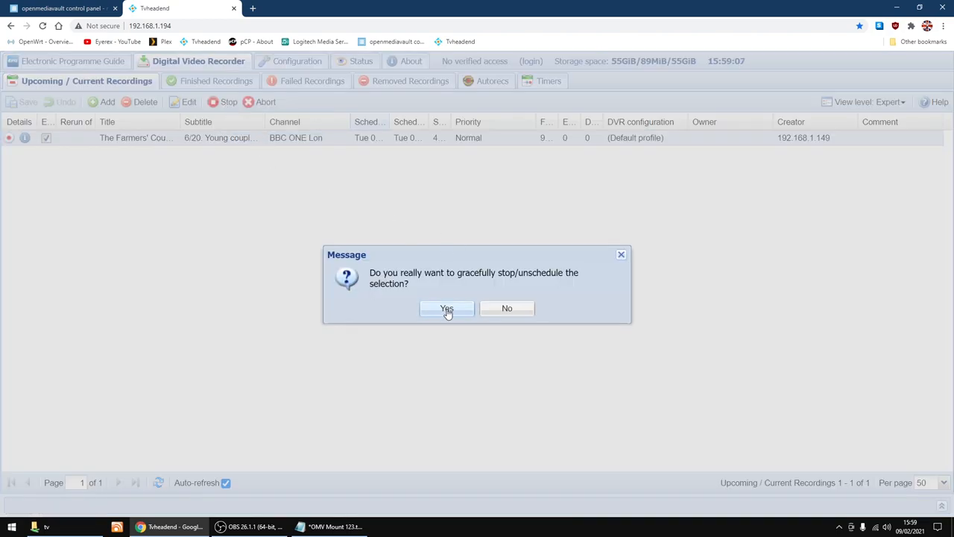
left_click(447, 308)
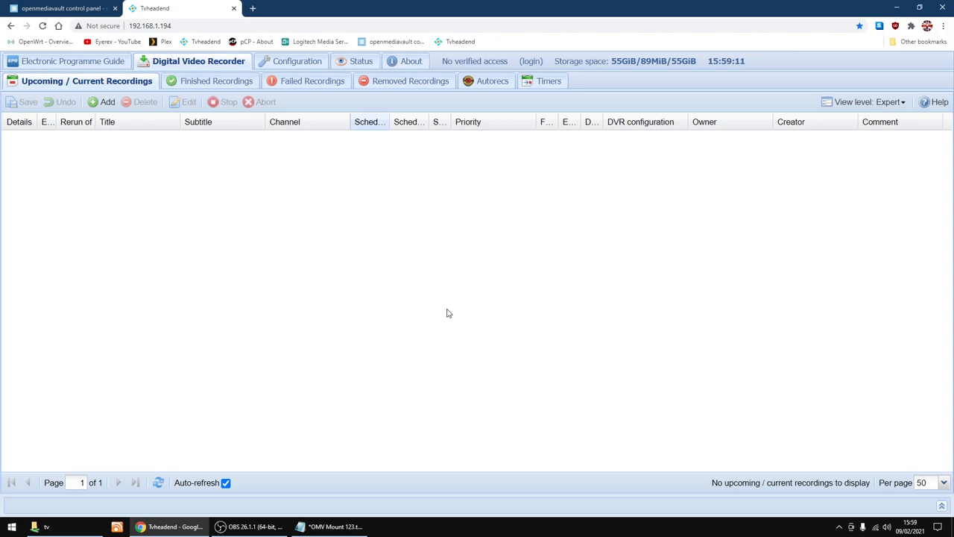
mouse_move(171, 422)
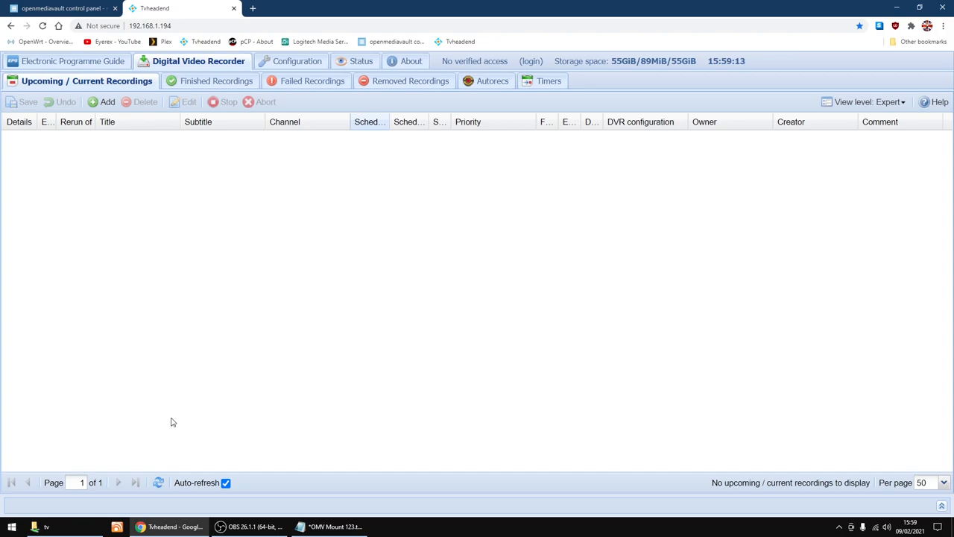
Open the tv share's Recordings folder and select The Farmers' Country Showdown.ts.
left_click(46, 526)
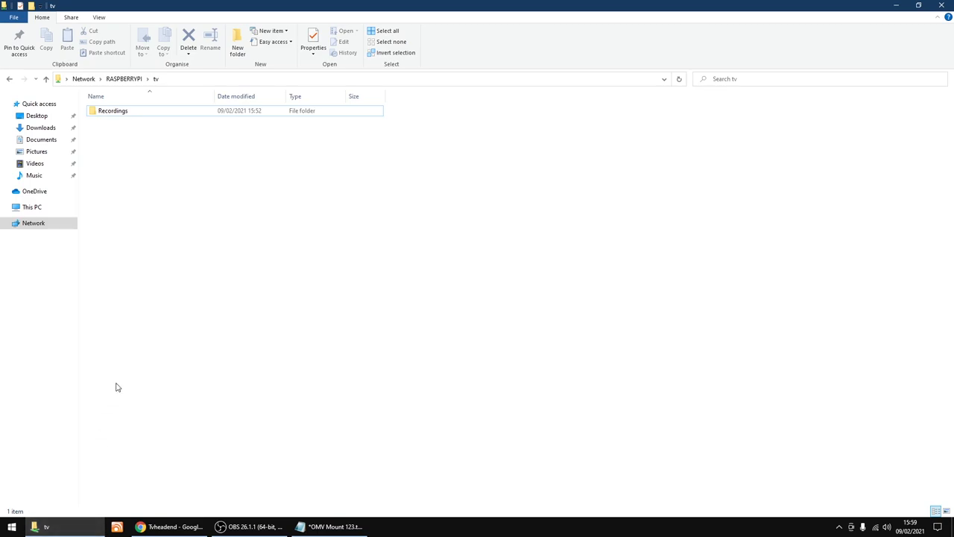
left_click(113, 110)
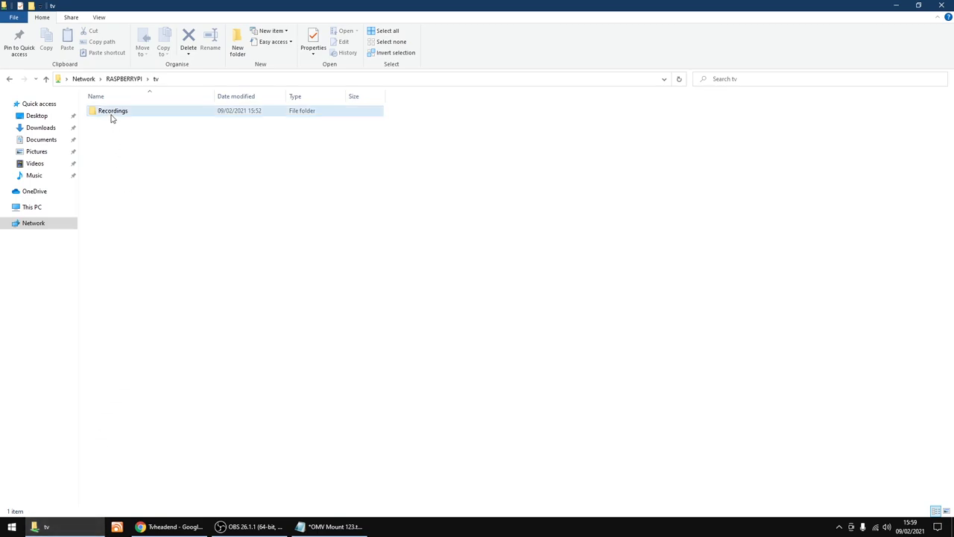
double_click(112, 110)
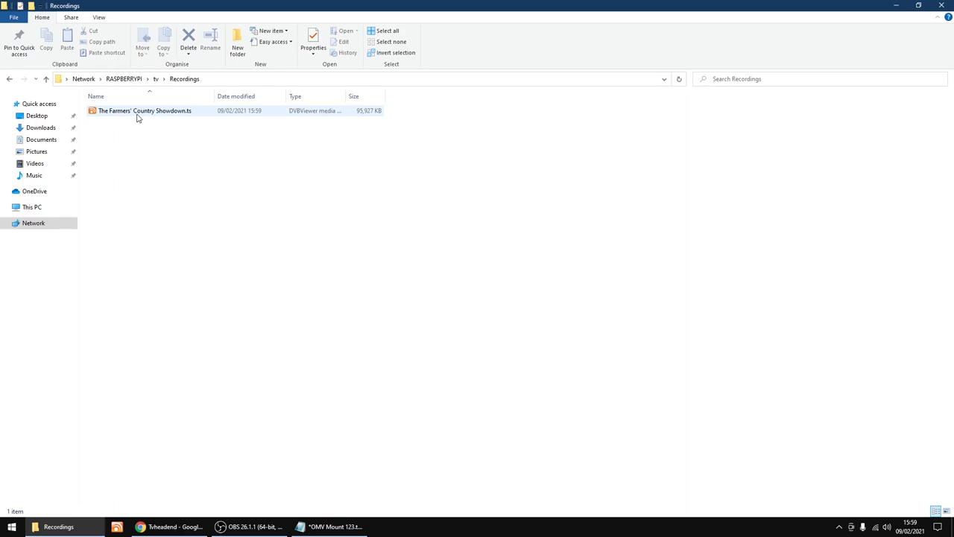
left_click(144, 110)
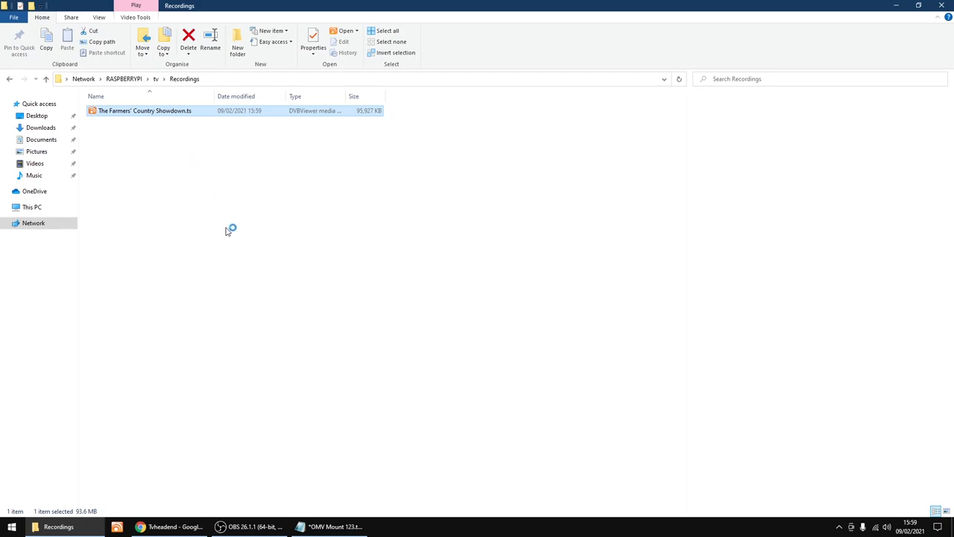
Play The Farmers' Country Showdown.ts from the Recordings folder.
double_click(143, 110)
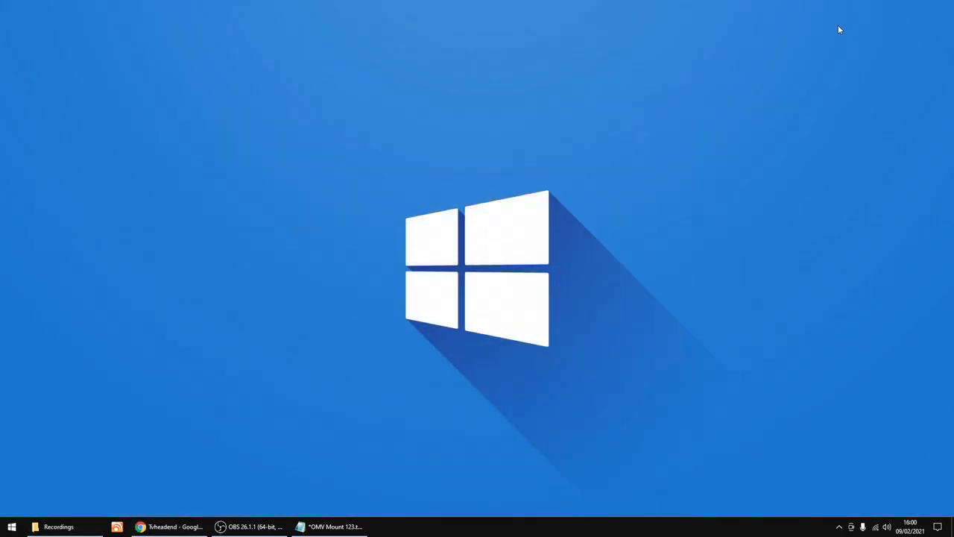
mouse_move(464, 270)
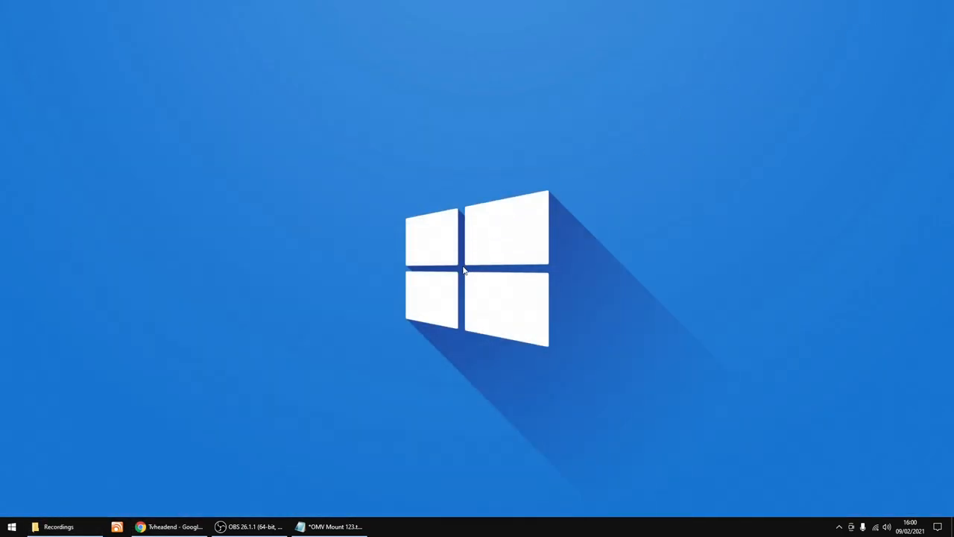